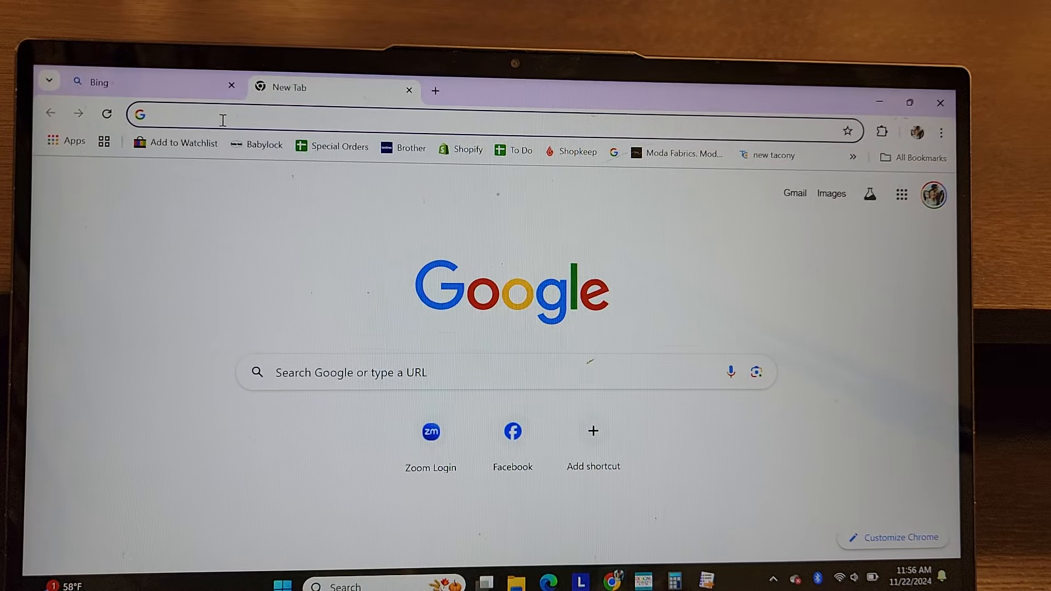
Load kimberbell.com in the browser.
{"action": "type", "text": "kimberbell.com"}
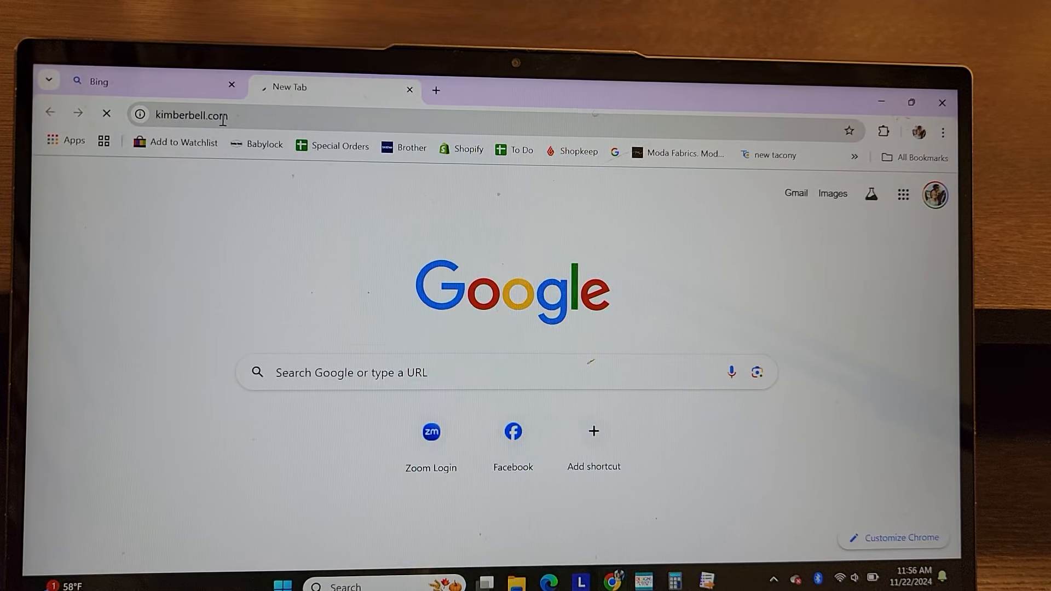
{"action": "key", "text": "Enter"}
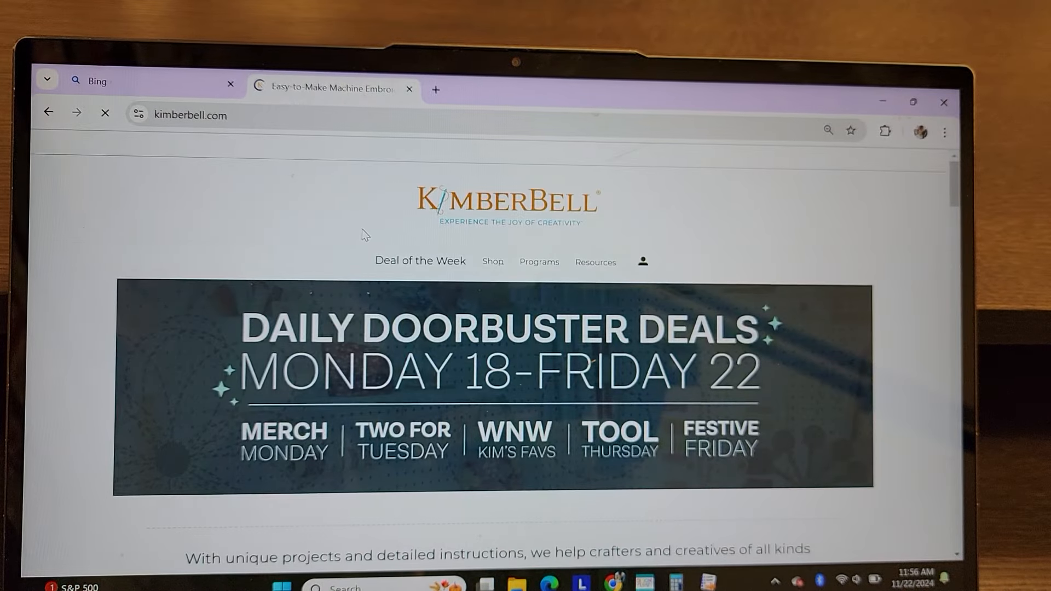
Choose Digital Library from the Kimberbell account menu.
{"action": "left_click", "coordinate": [574, 262]}
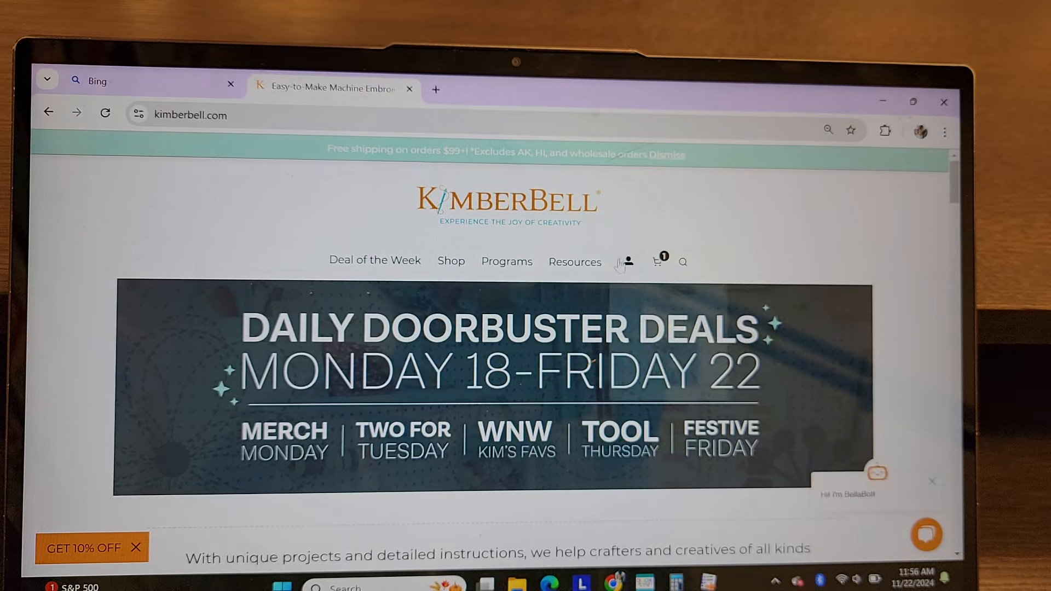
{"action": "left_click", "coordinate": [628, 261]}
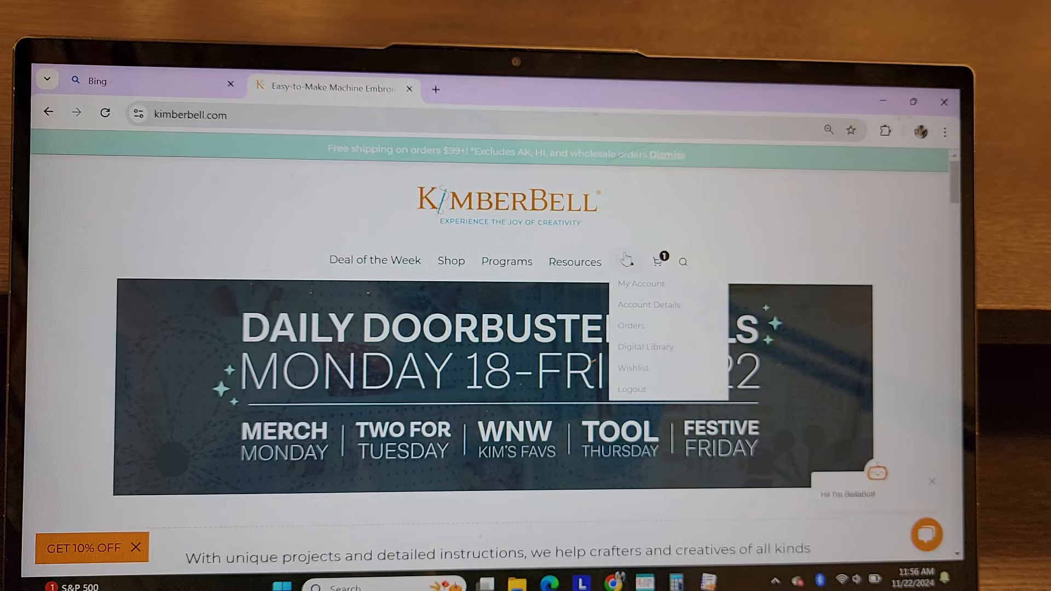
{"action": "mouse_move", "coordinate": [648, 305]}
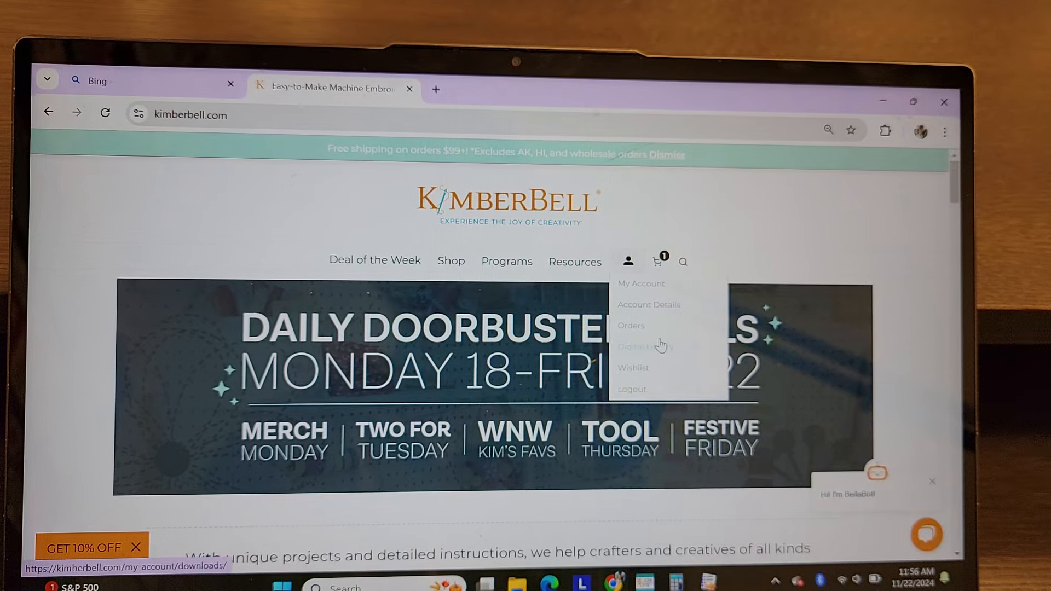
{"action": "left_click", "coordinate": [646, 347]}
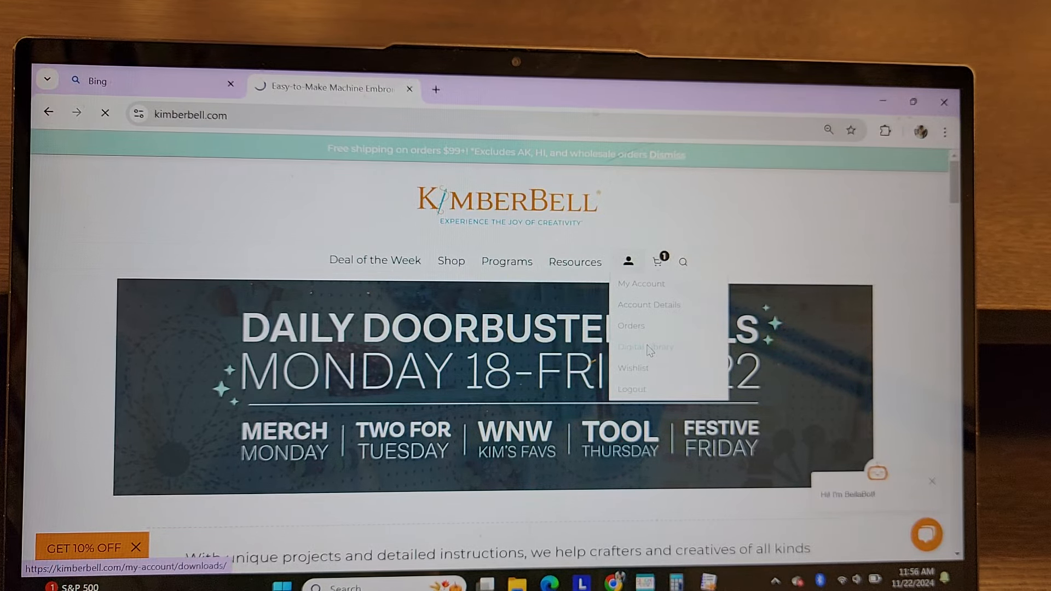
Scroll down the Digital Library list of downloadable products.
{"action": "left_click", "coordinate": [645, 347]}
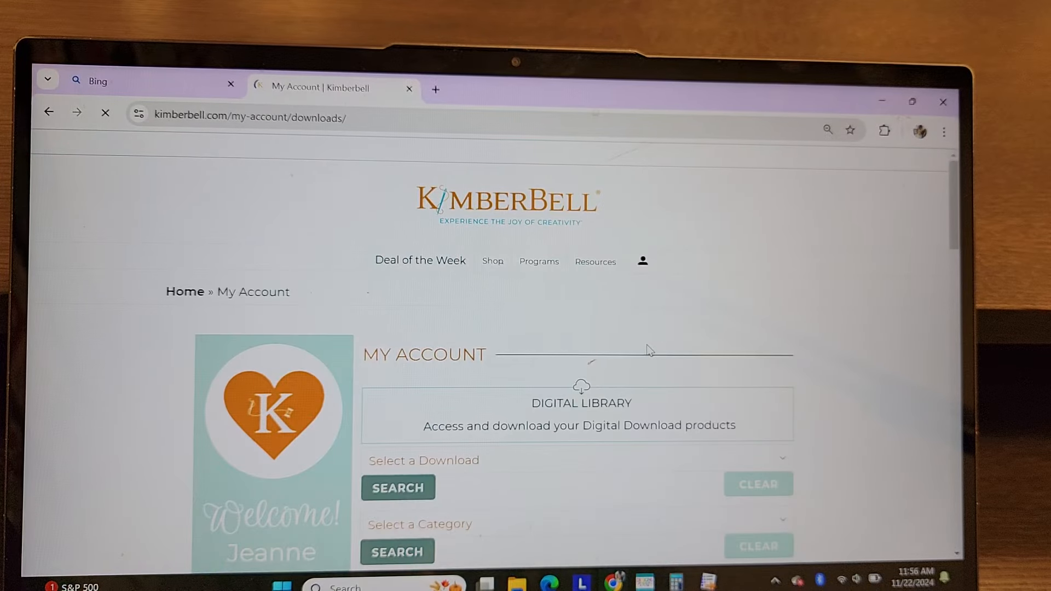
{"action": "scroll", "scroll_direction": "down", "scroll_amount": 3}
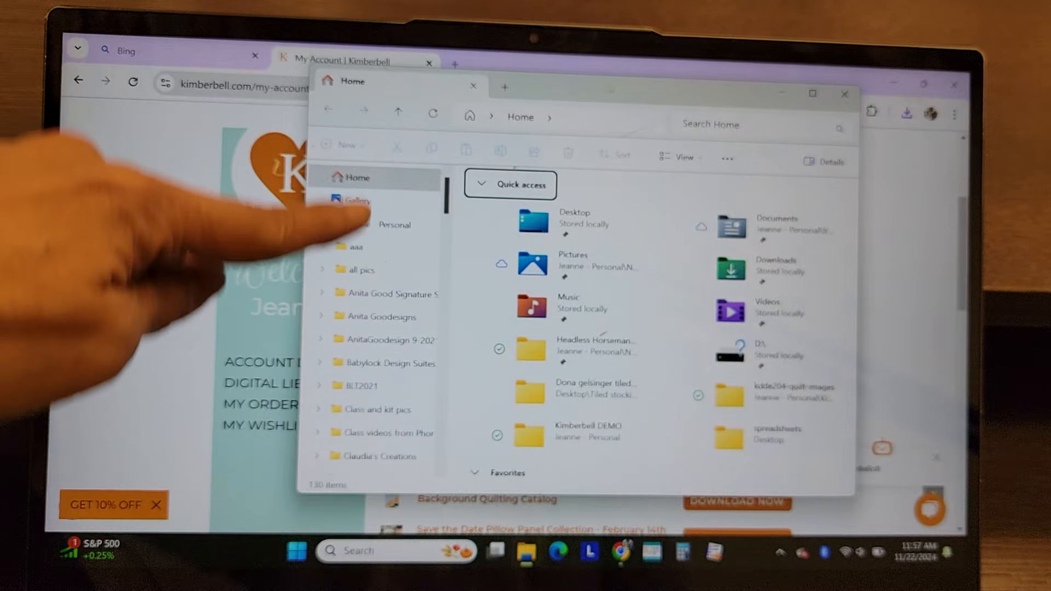
Open the kdde204-13-ftsyfh (3) zip from Downloads in File Explorer.
{"action": "scroll", "scroll_direction": "down", "scroll_amount": 3}
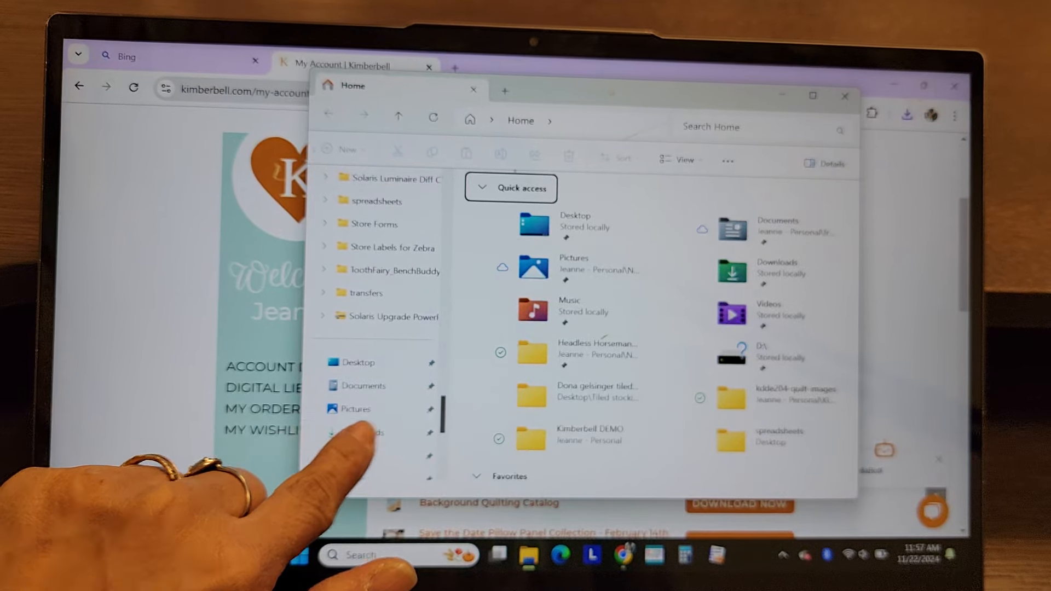
{"action": "left_click", "coordinate": [361, 432]}
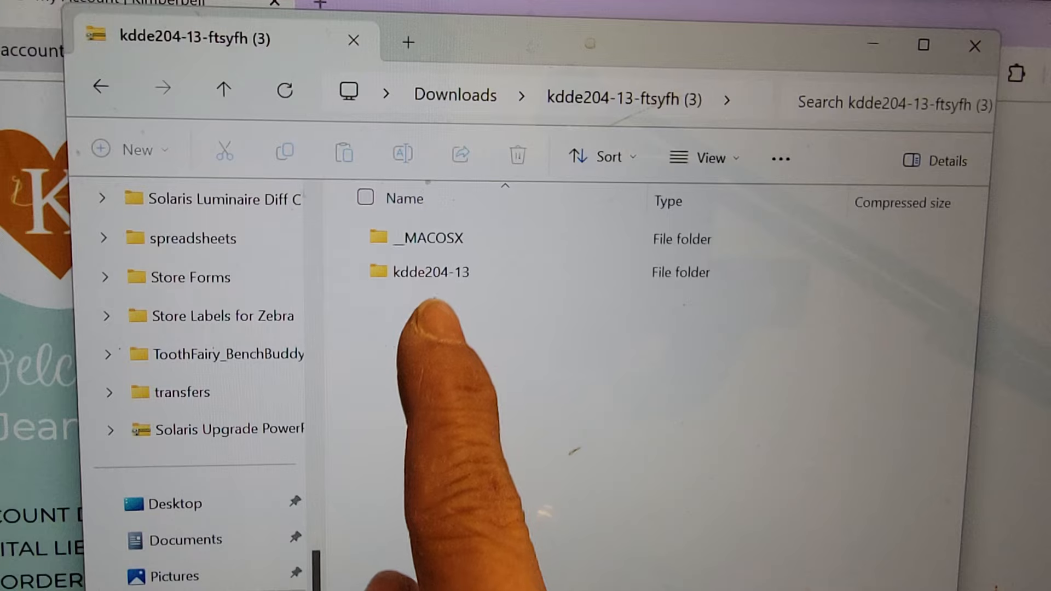
Open kdde204-13, then its kdde204-13-instructions subfolder.
{"action": "left_click", "coordinate": [429, 239]}
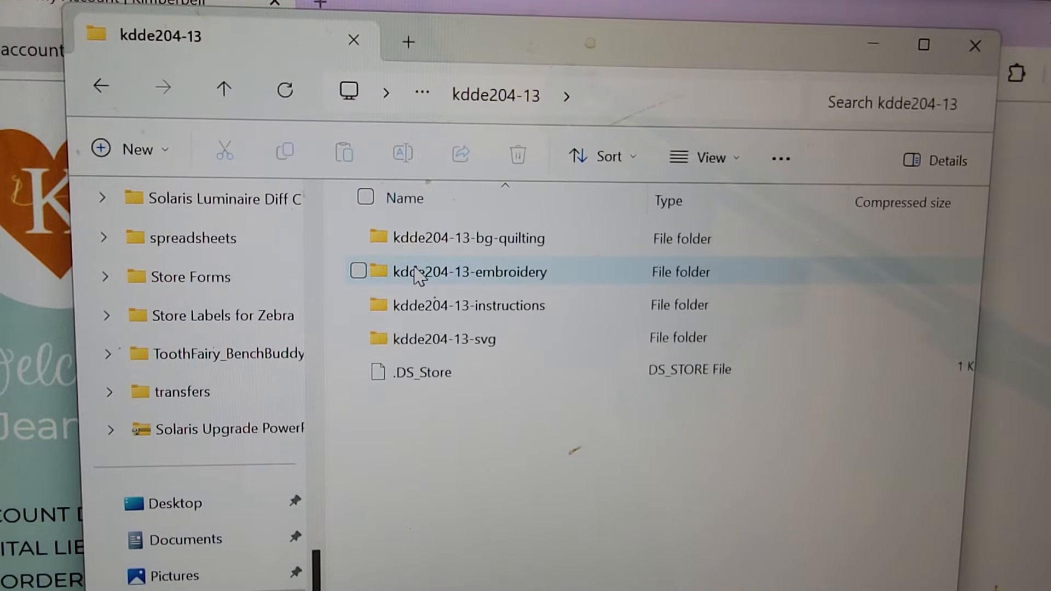
{"action": "left_click", "coordinate": [467, 238]}
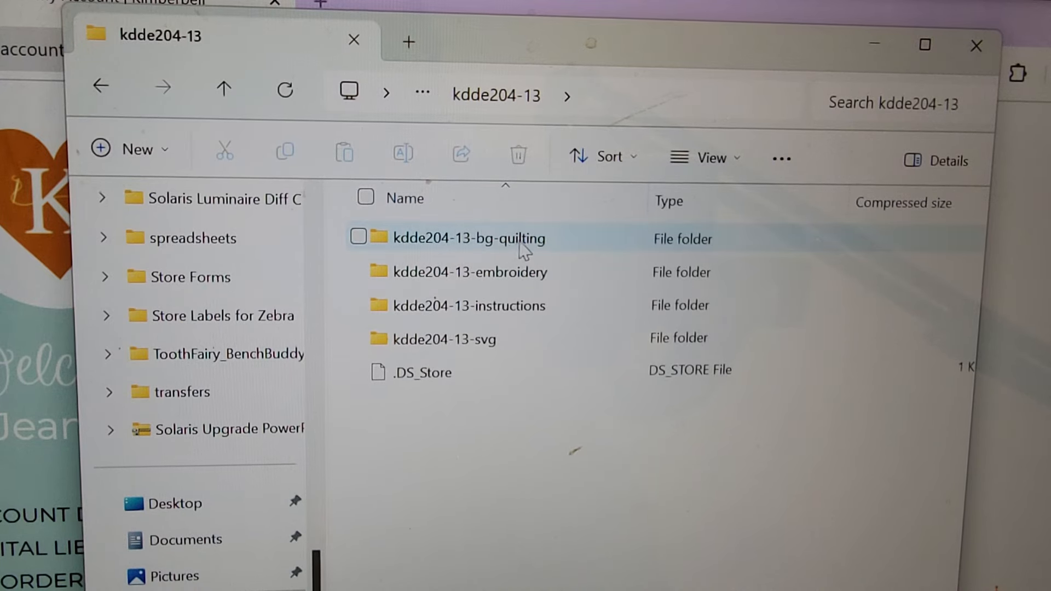
{"action": "left_click", "coordinate": [470, 272]}
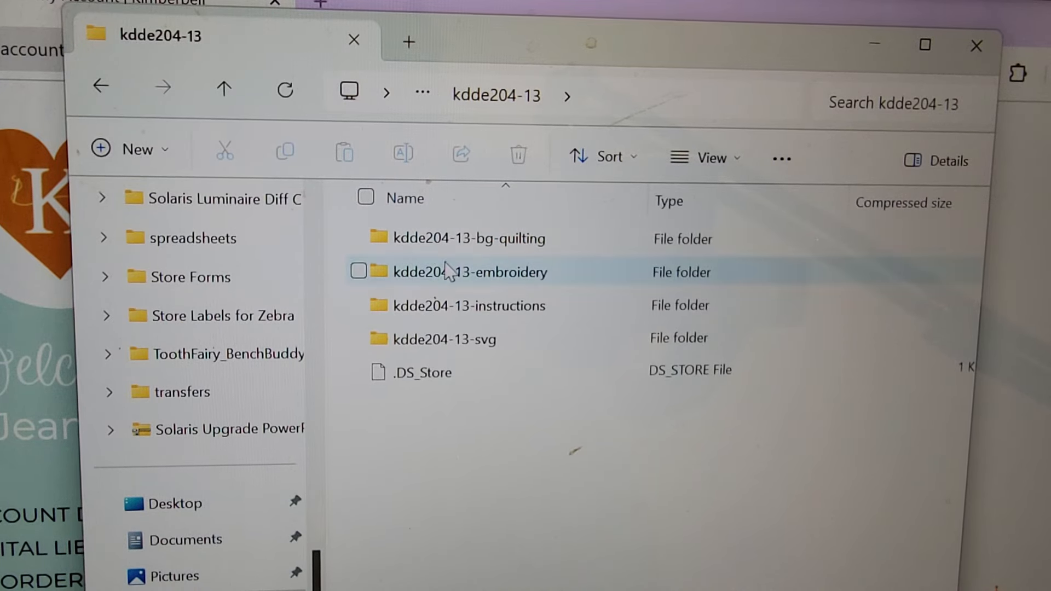
{"action": "left_click", "coordinate": [469, 305]}
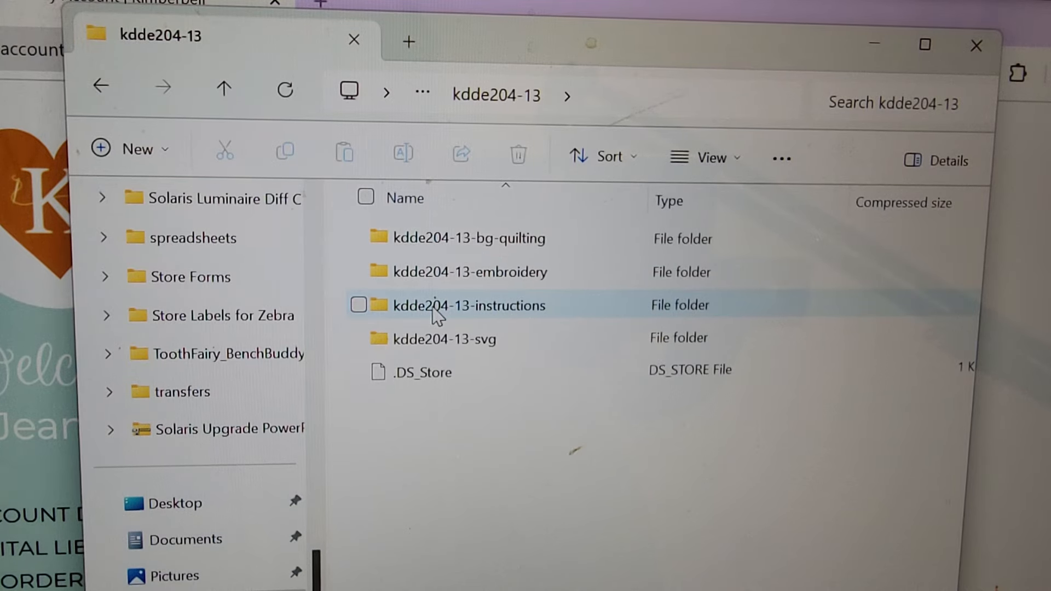
{"action": "double_click", "coordinate": [469, 305]}
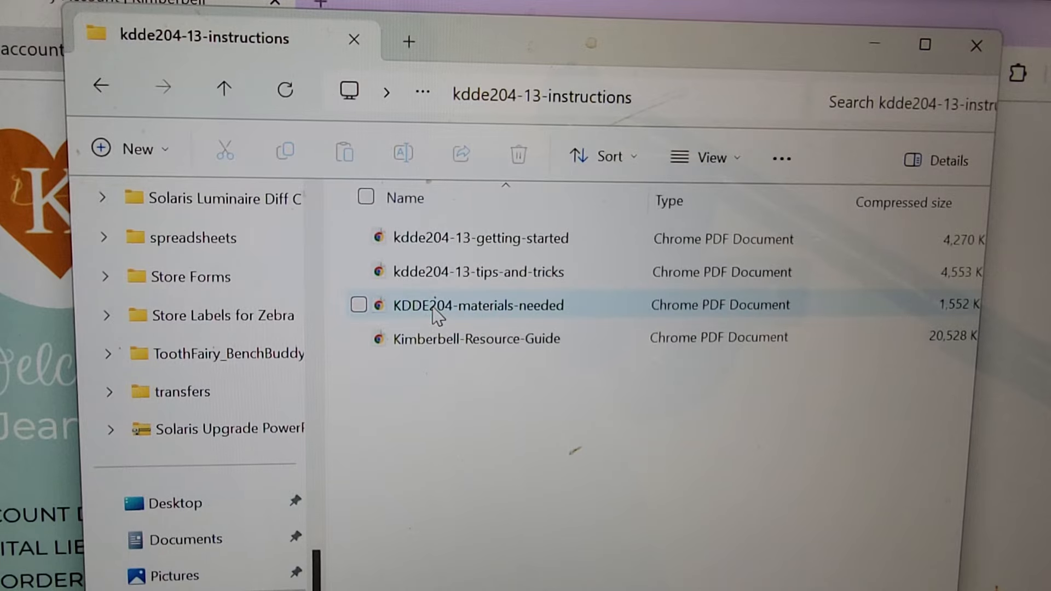
Open kdde204-13-getting-started.pdf in Chrome's PDF viewer.
{"action": "left_click", "coordinate": [481, 239]}
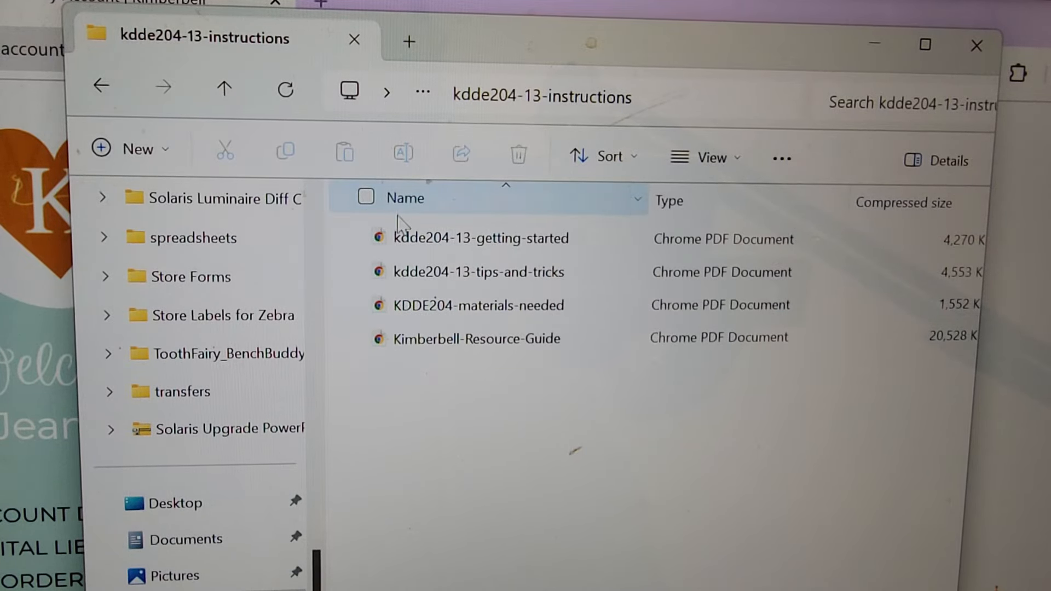
{"action": "left_click", "coordinate": [481, 238]}
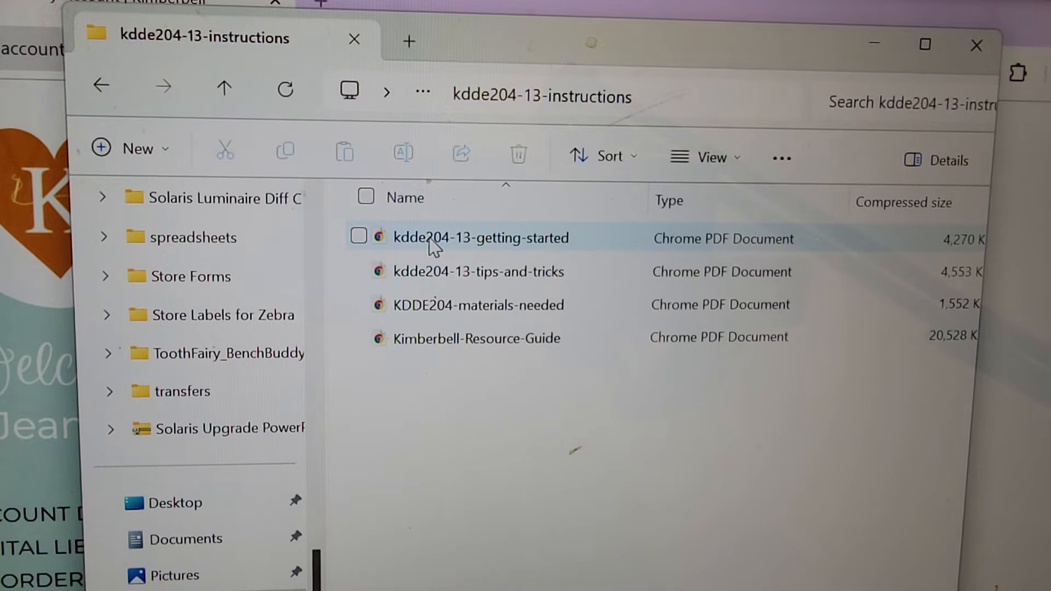
{"action": "double_click", "coordinate": [479, 238]}
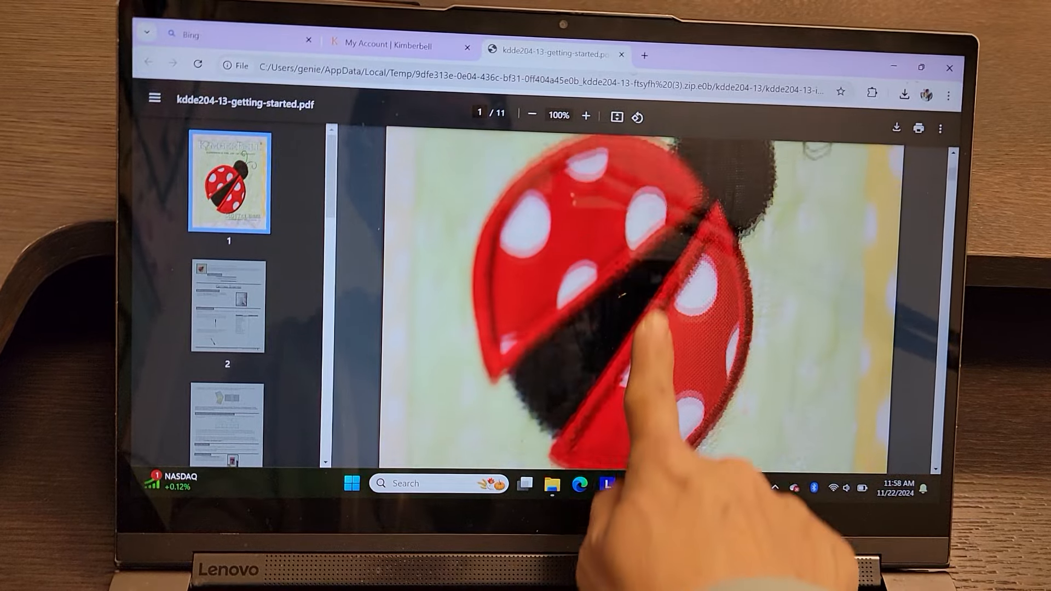
Scroll the getting-started PDF to page 4, Materials Needed.
{"action": "left_click", "coordinate": [229, 305]}
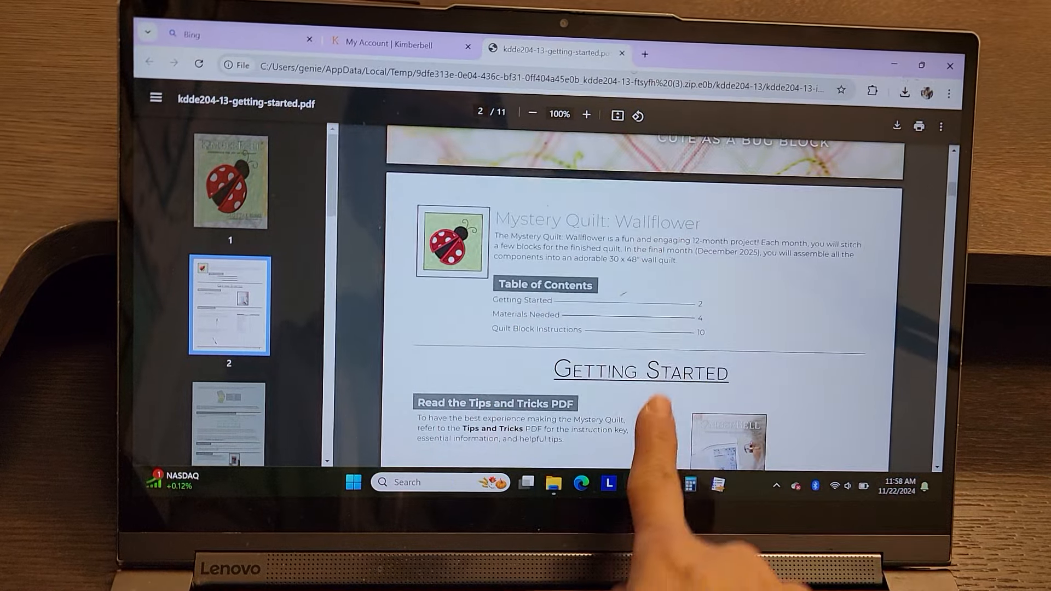
{"action": "scroll", "scroll_direction": "down", "scroll_amount": 3}
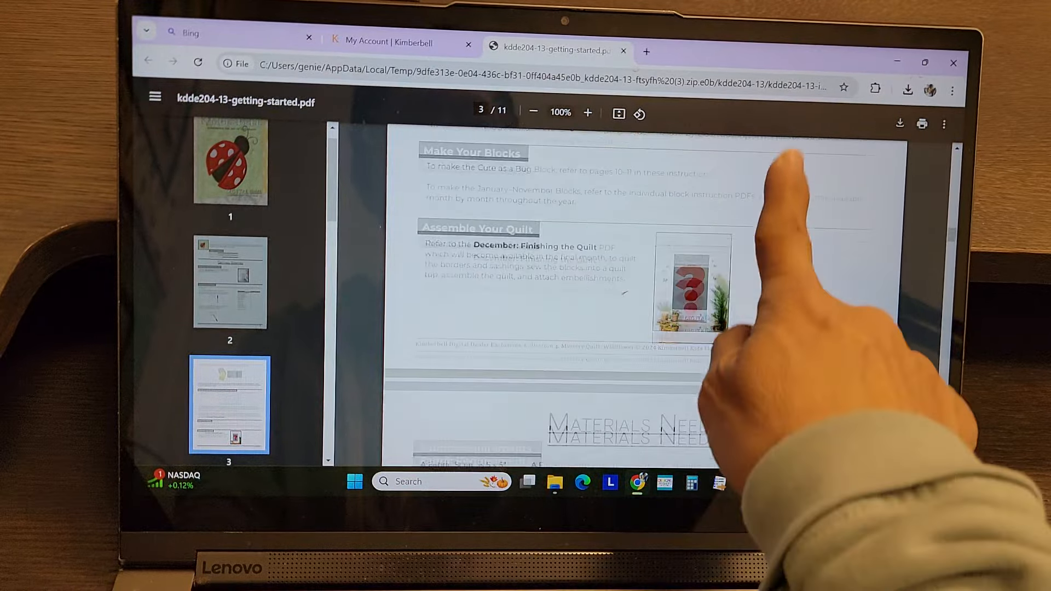
{"action": "scroll", "scroll_direction": "down", "scroll_amount": 3}
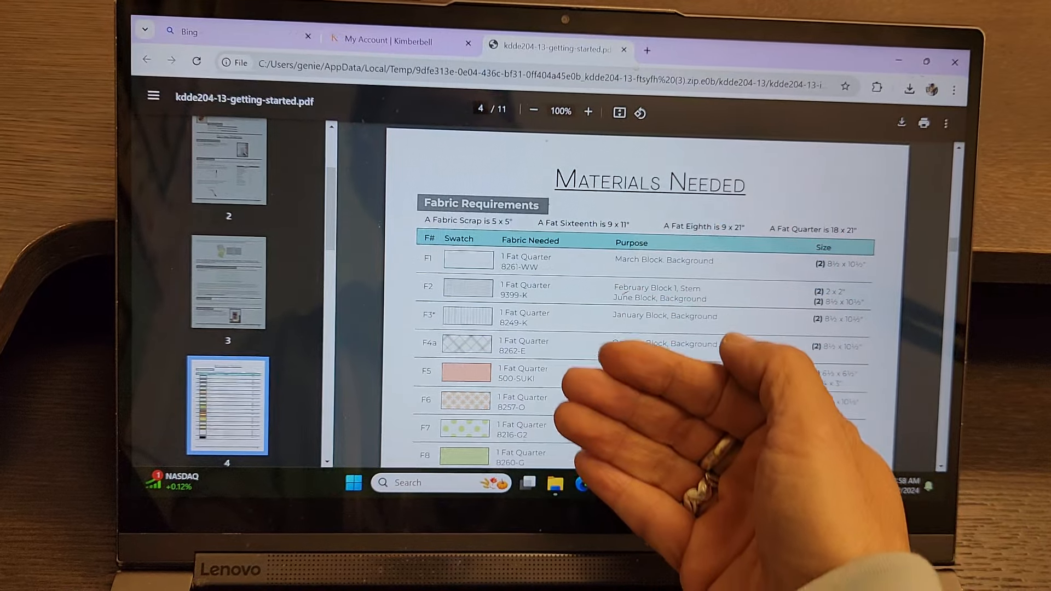
Scroll past the fabric and borders tables to page 6, Fabric Cutting Diagrams.
{"action": "scroll", "scroll_direction": "down", "scroll_amount": 3}
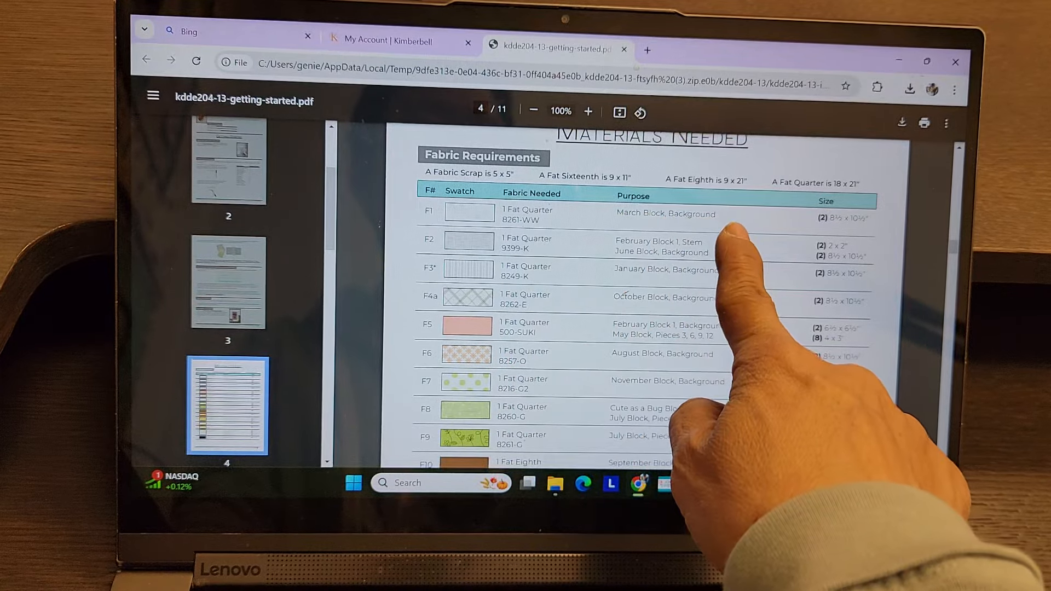
{"action": "scroll", "scroll_direction": "down", "scroll_amount": 3}
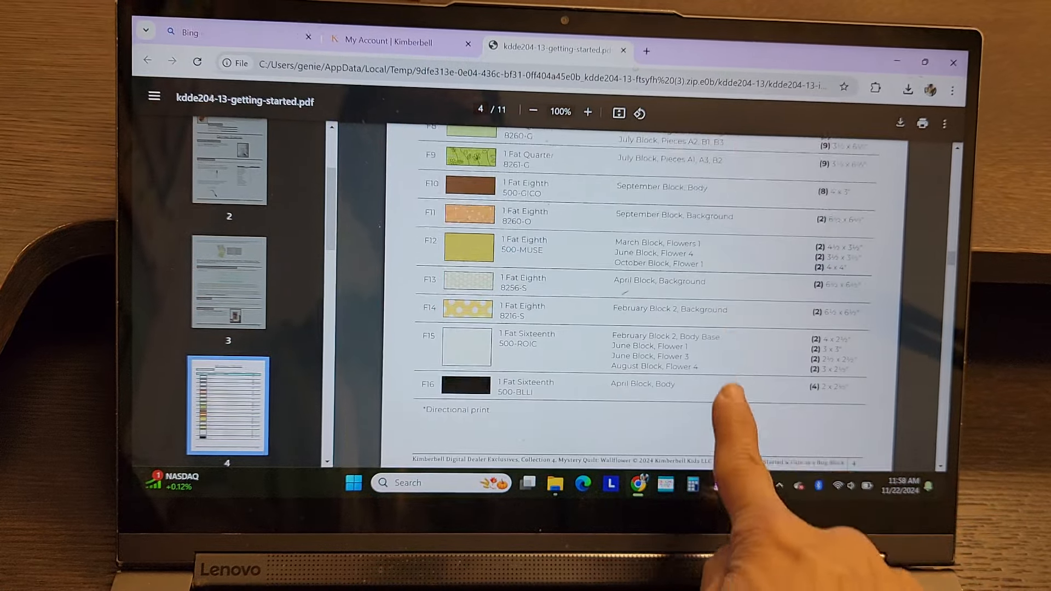
{"action": "scroll", "scroll_direction": "down", "scroll_amount": 3}
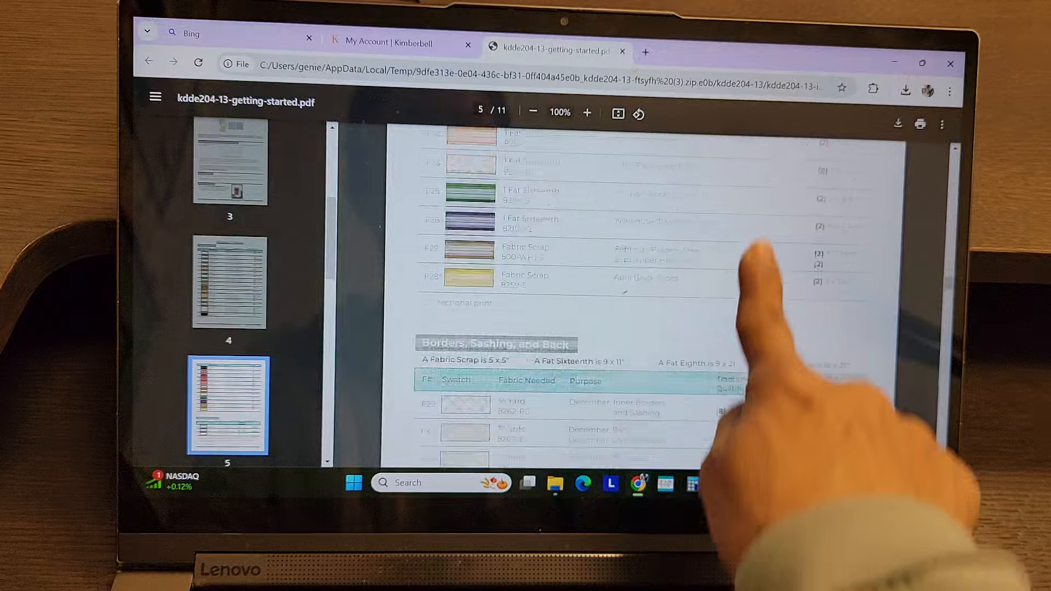
{"action": "scroll", "scroll_direction": "down", "scroll_amount": 3}
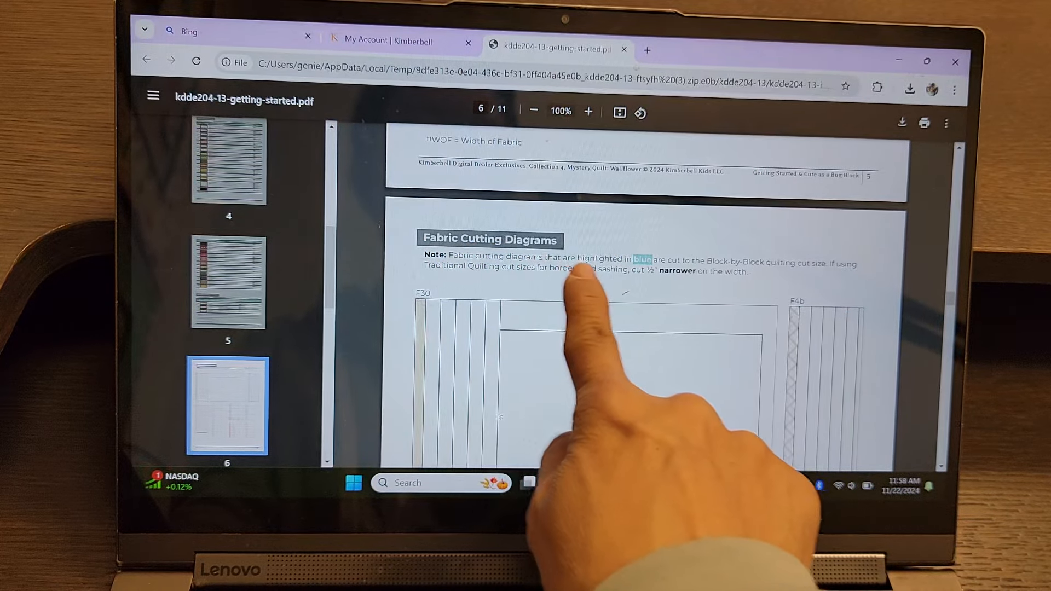
Scroll through the F29 and F1–F6 cutting diagrams to the continued page.
{"action": "scroll", "scroll_direction": "down", "scroll_amount": 3}
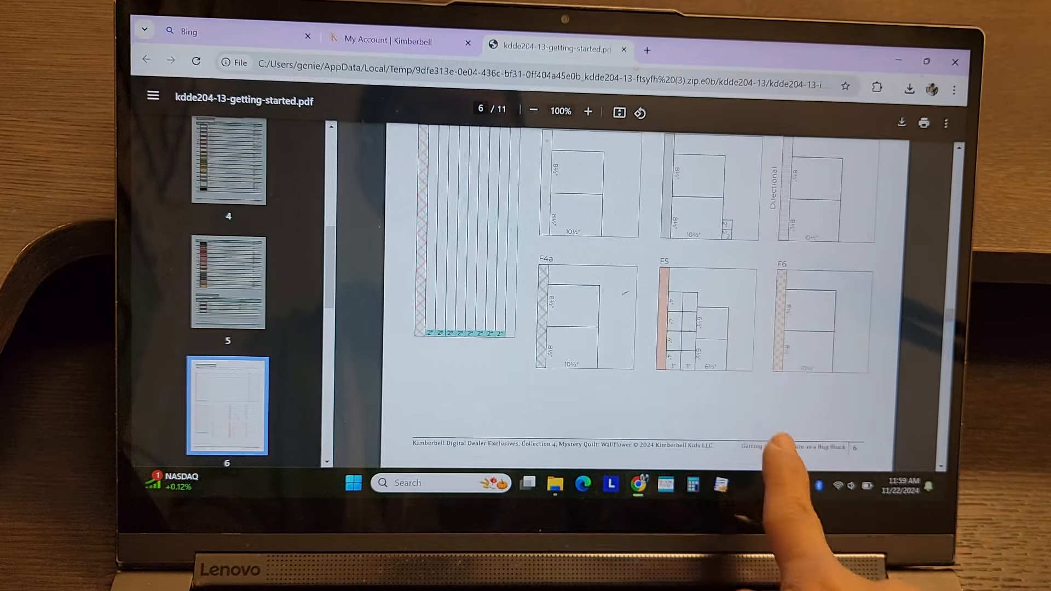
{"action": "scroll", "scroll_direction": "down", "scroll_amount": 3}
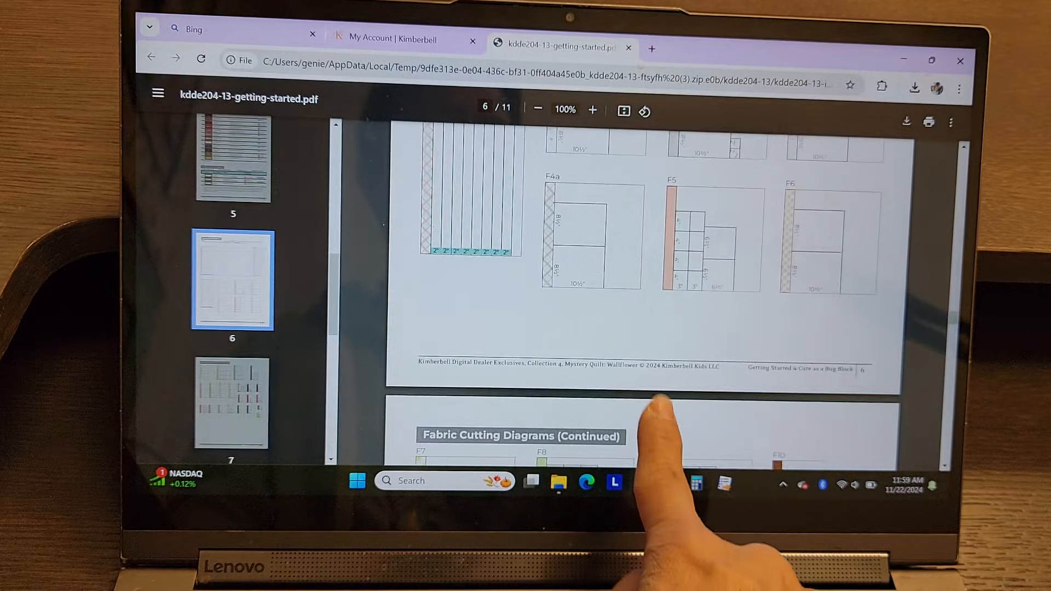
{"action": "scroll", "scroll_direction": "down", "scroll_amount": 3}
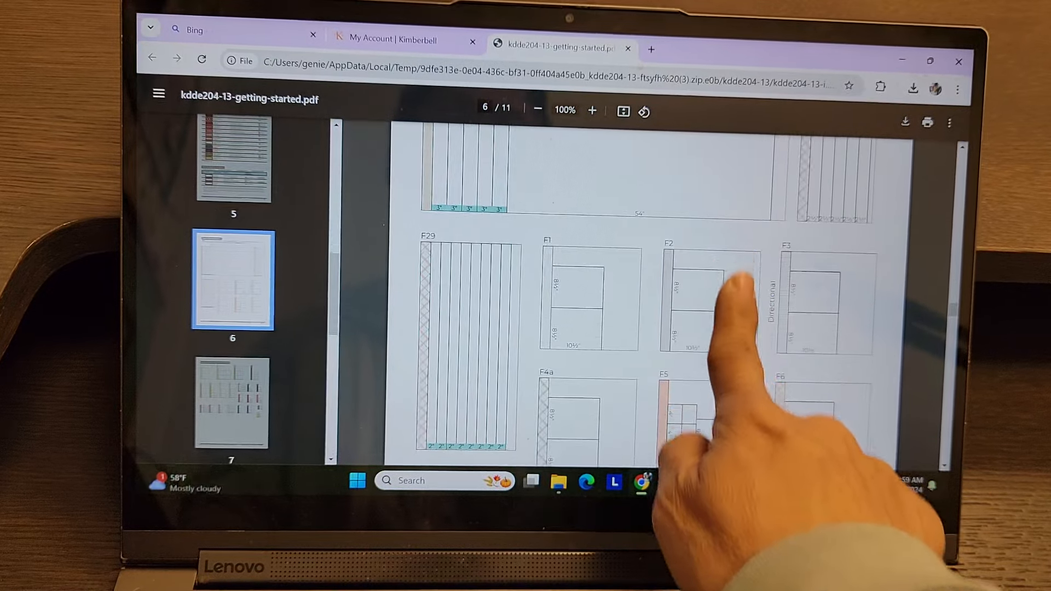